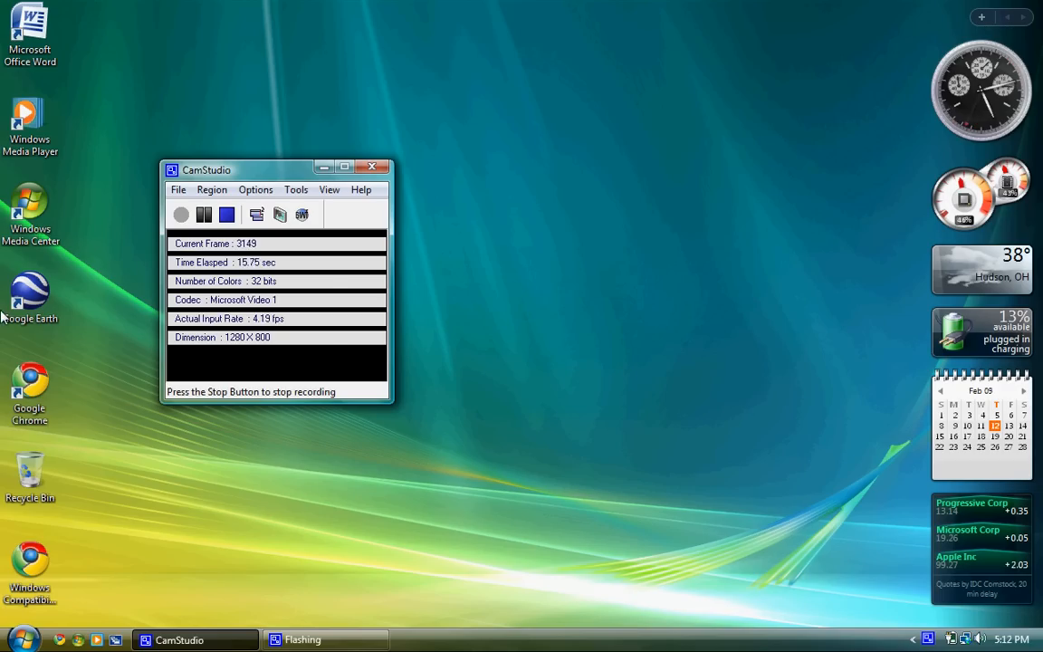
Step: From the Start menu, show My Computer's list of drives
left_click(23, 639)
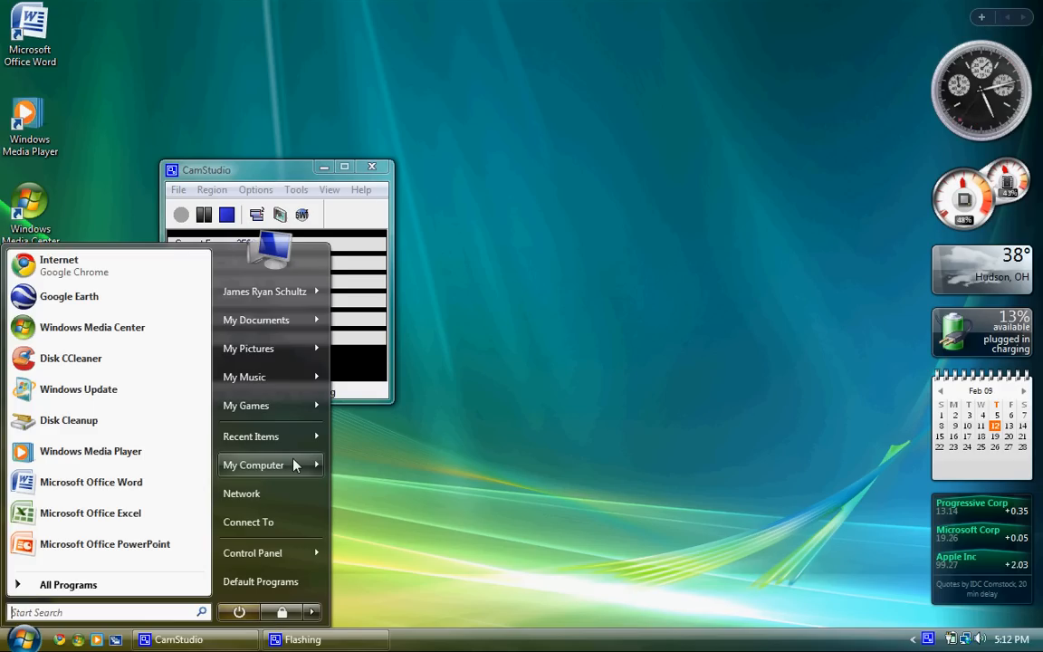
left_click(254, 465)
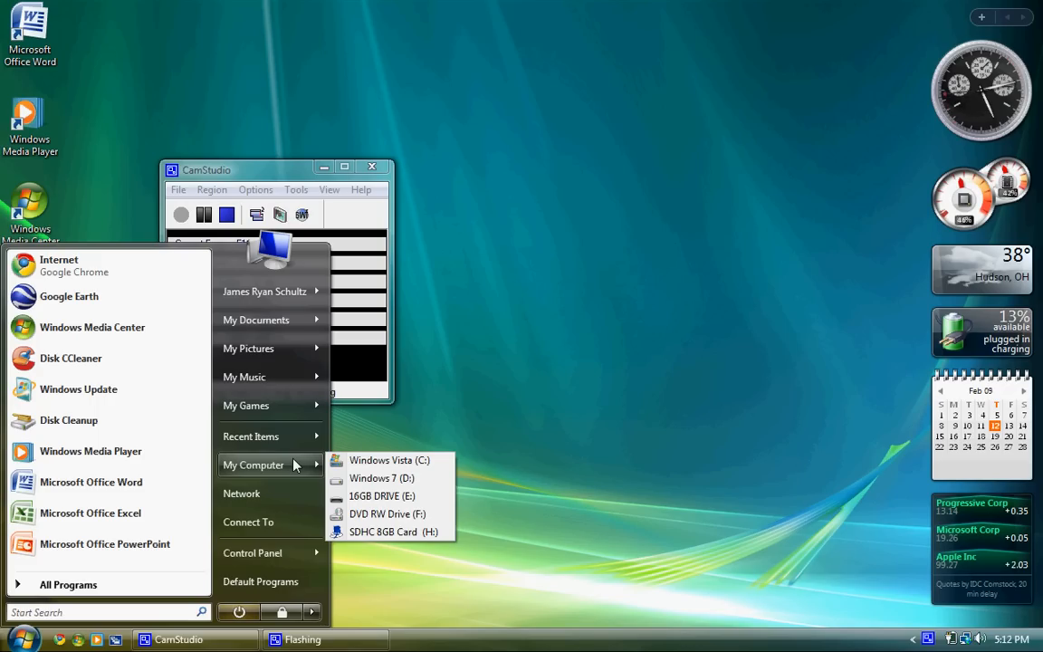
Step: Right-click My Computer and choose Manage to open Computer Management
right_click(253, 465)
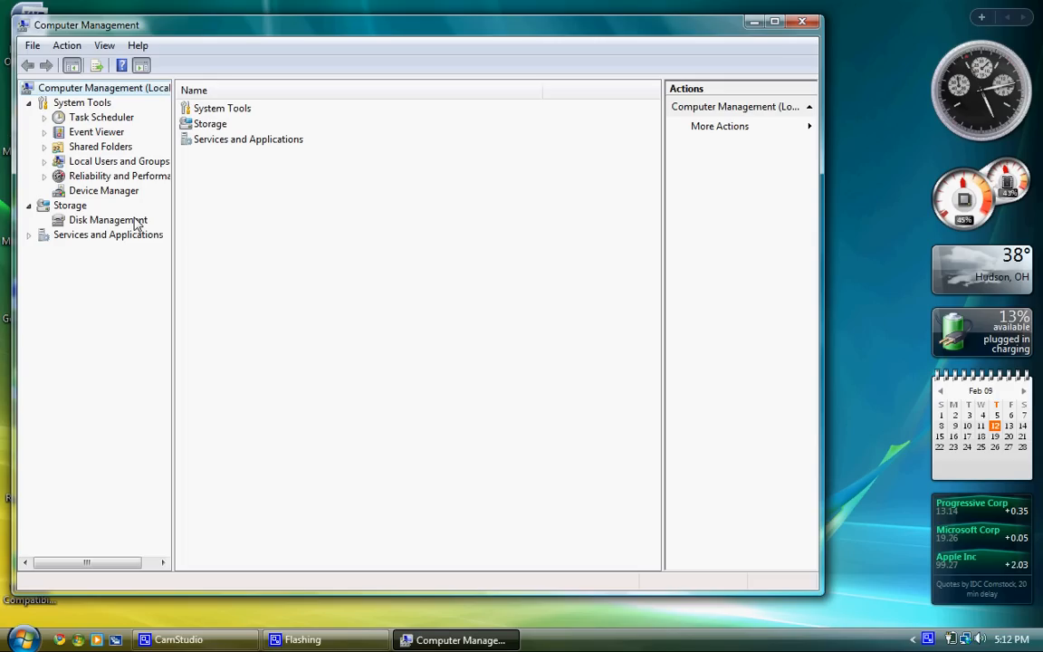
mouse_move(77, 224)
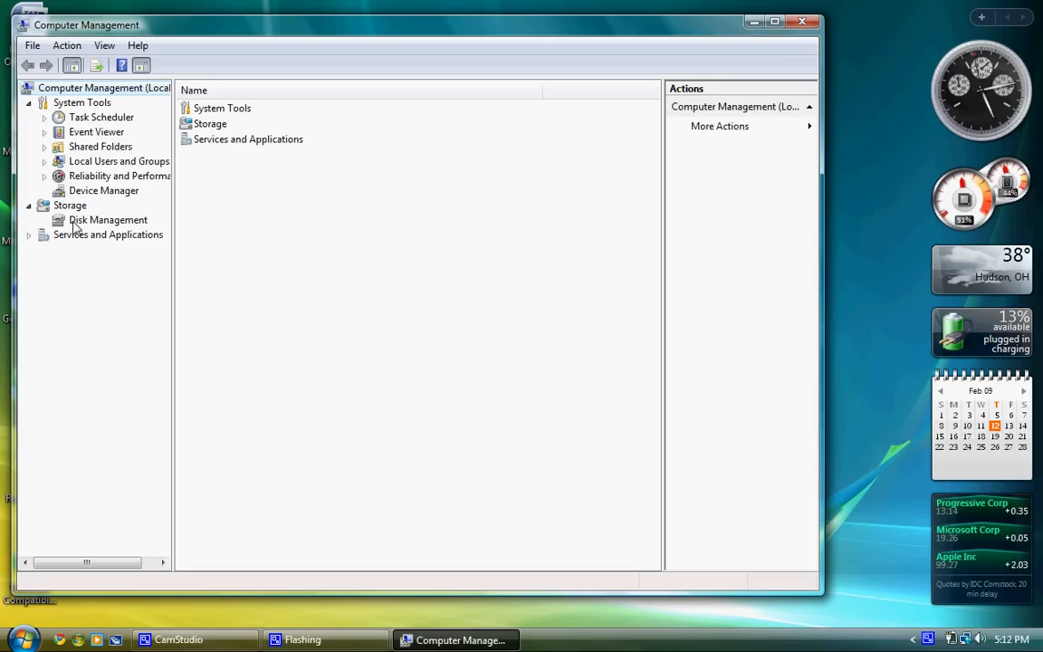
Step: Select Disk Management under Storage to list the disks and volumes
left_click(107, 219)
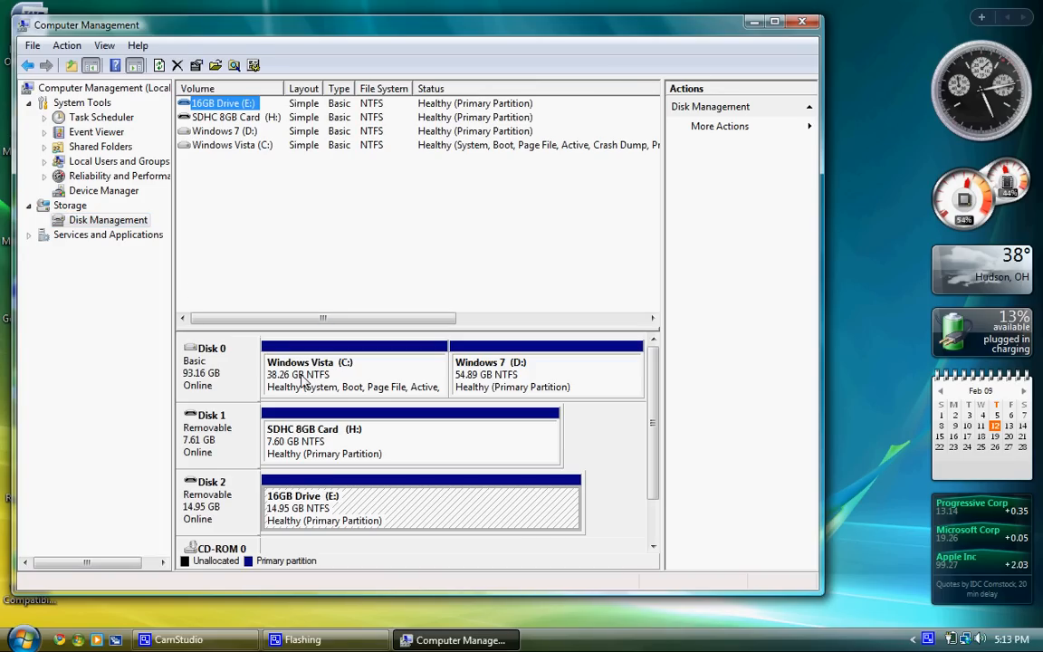
mouse_move(360, 366)
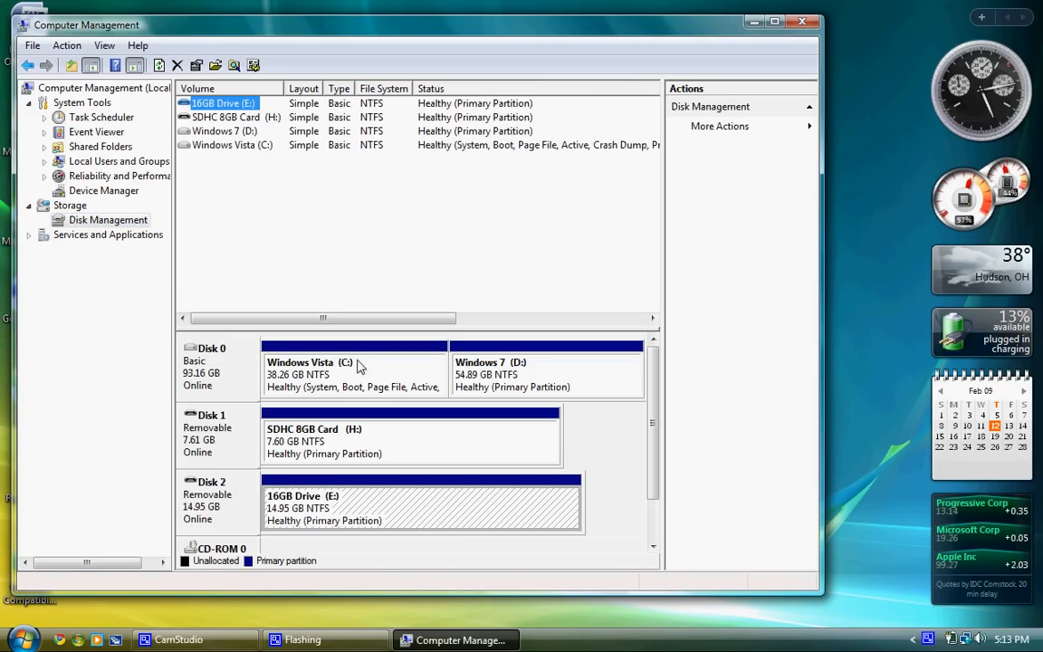
mouse_move(493, 371)
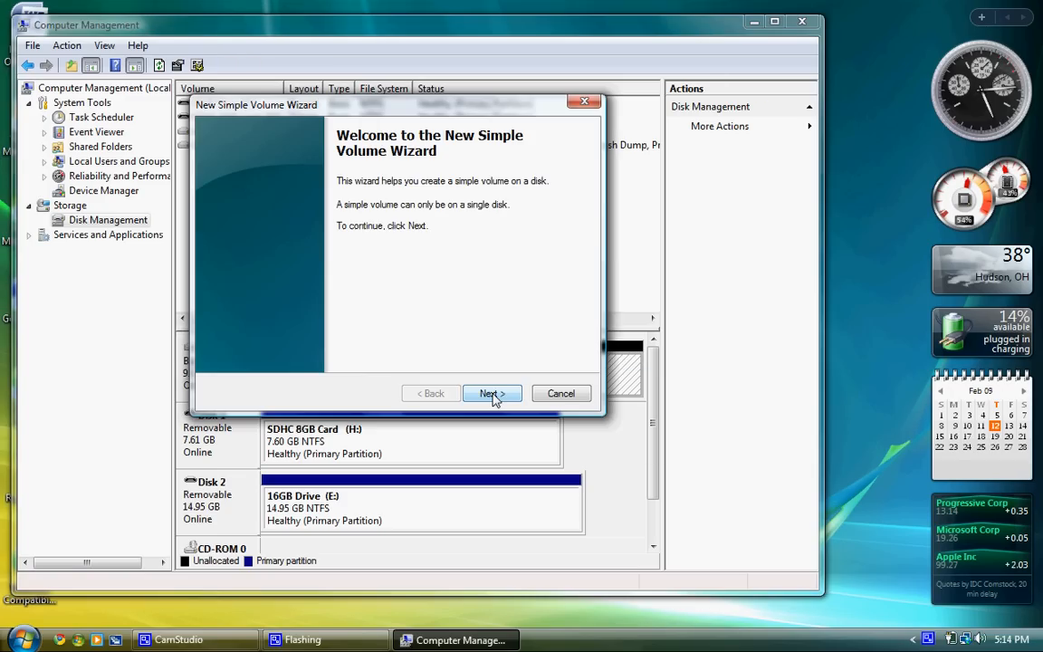
Step: Run the New Simple Volume wizard with the full 25068 MB and quick format
left_click(491, 393)
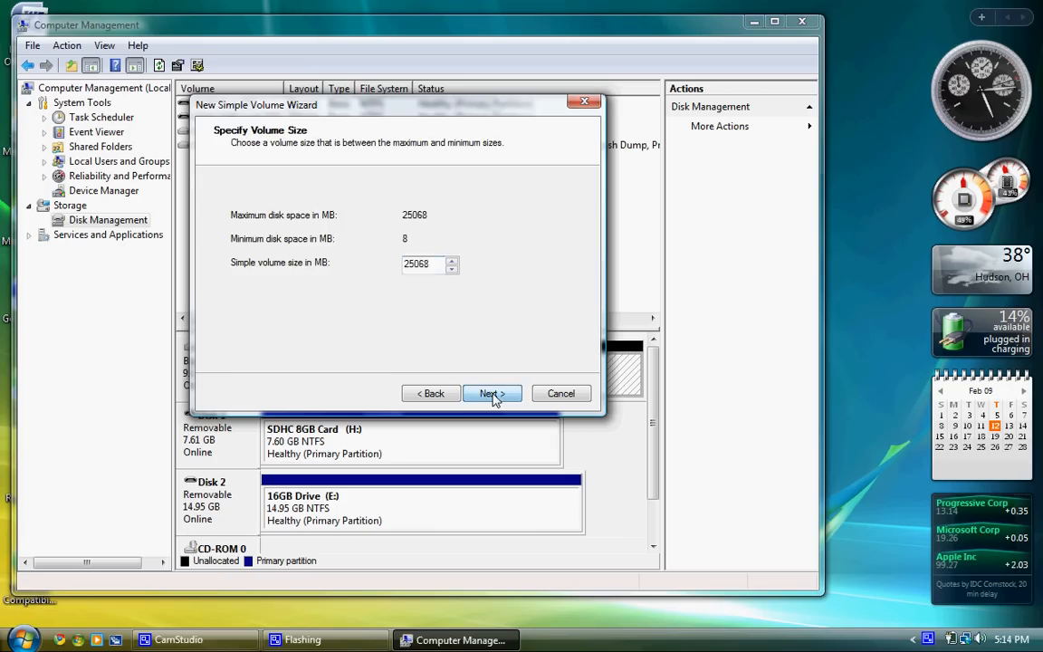
left_click(491, 393)
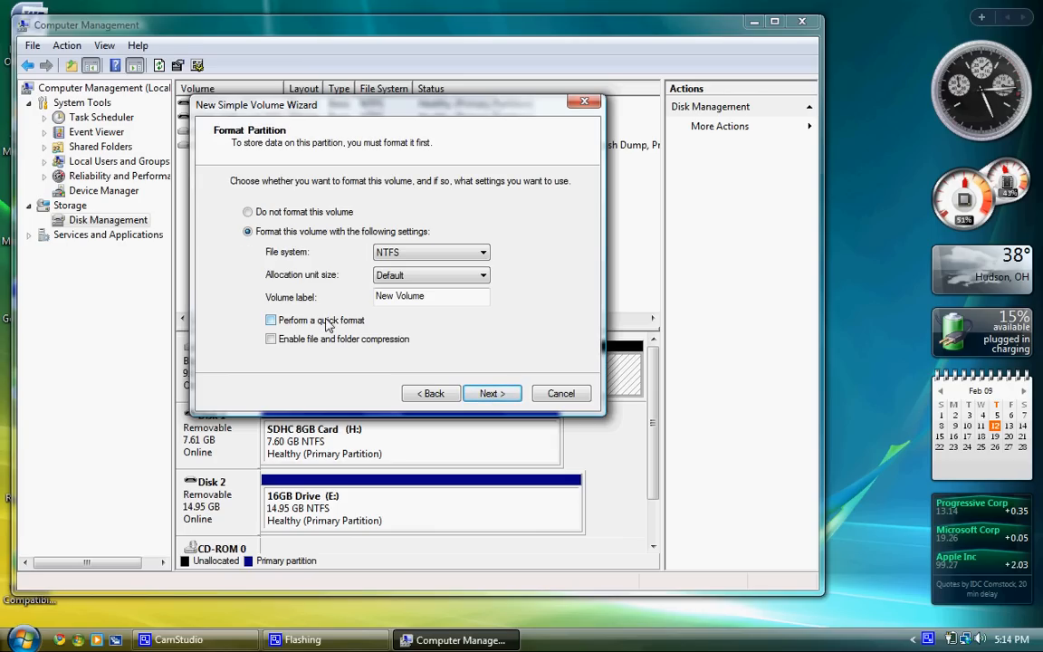
left_click(271, 319)
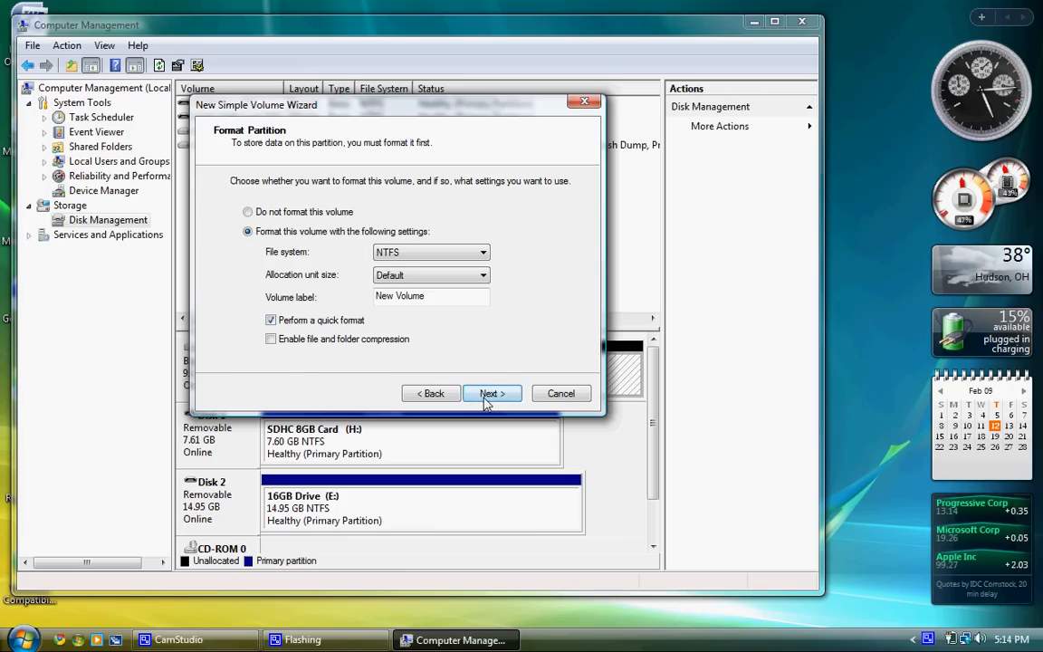
left_click(491, 393)
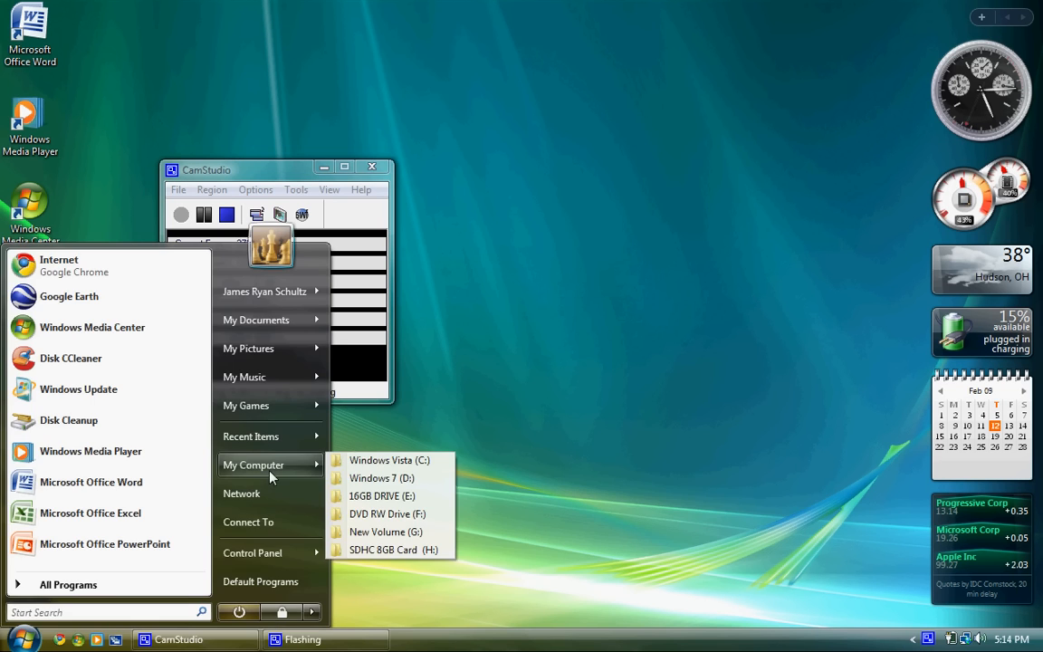
Step: Browse to E:\Windows 7 6956\Extracted EXE and select setup
left_click(382, 495)
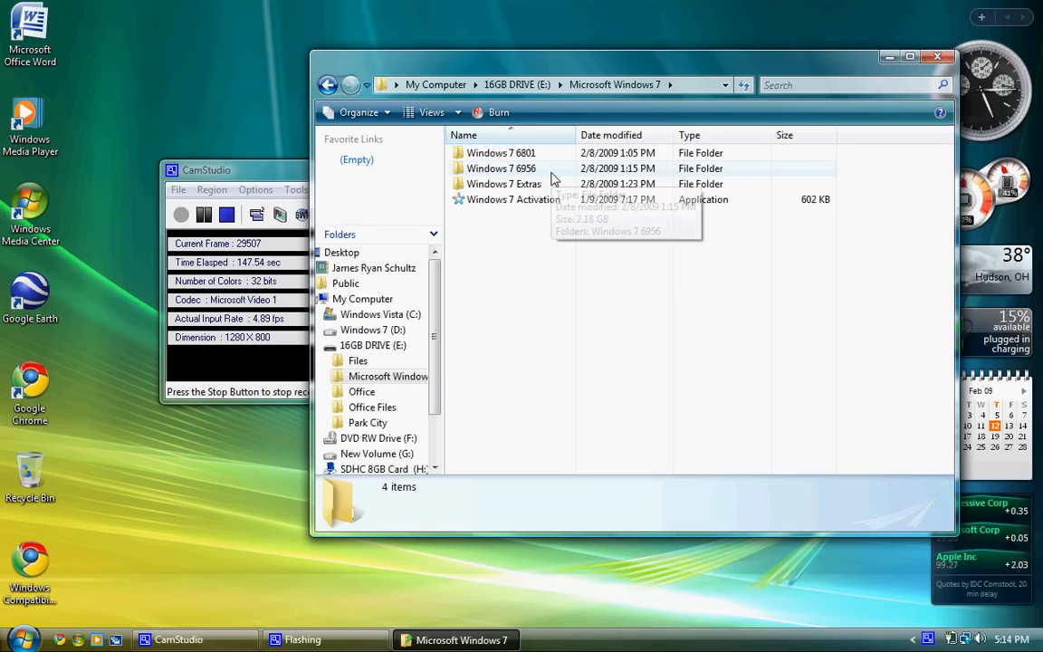
double_click(501, 168)
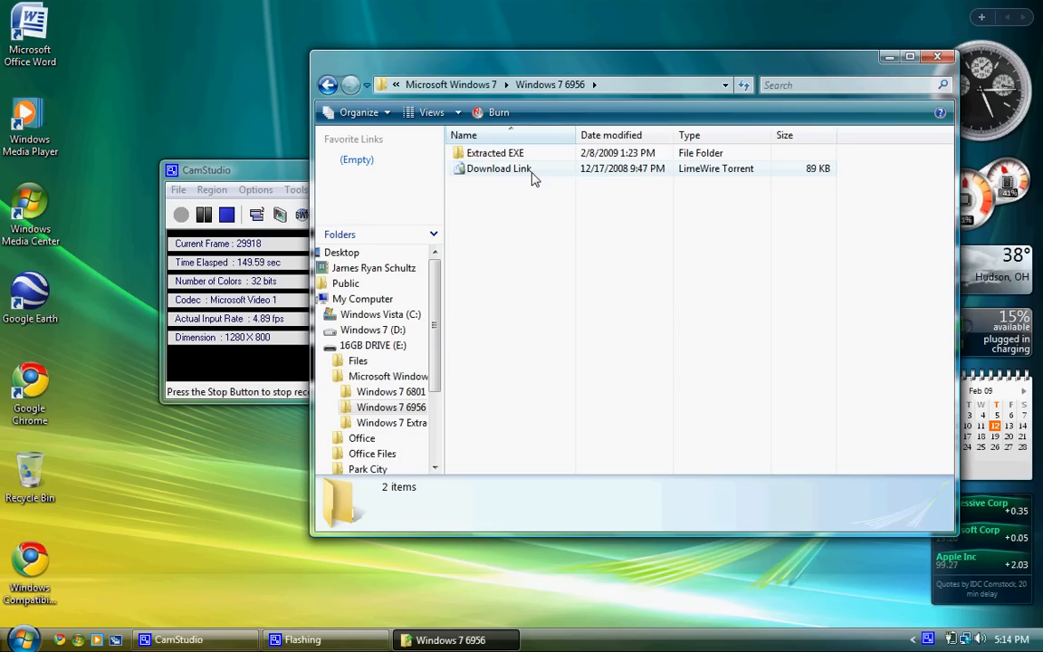
double_click(495, 152)
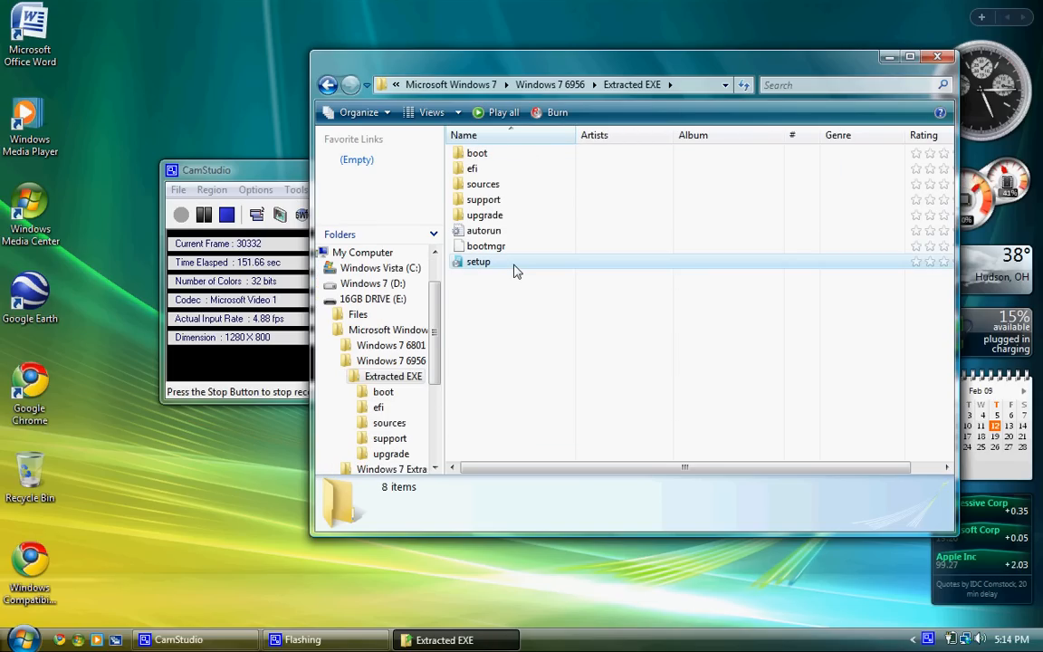
left_click(478, 261)
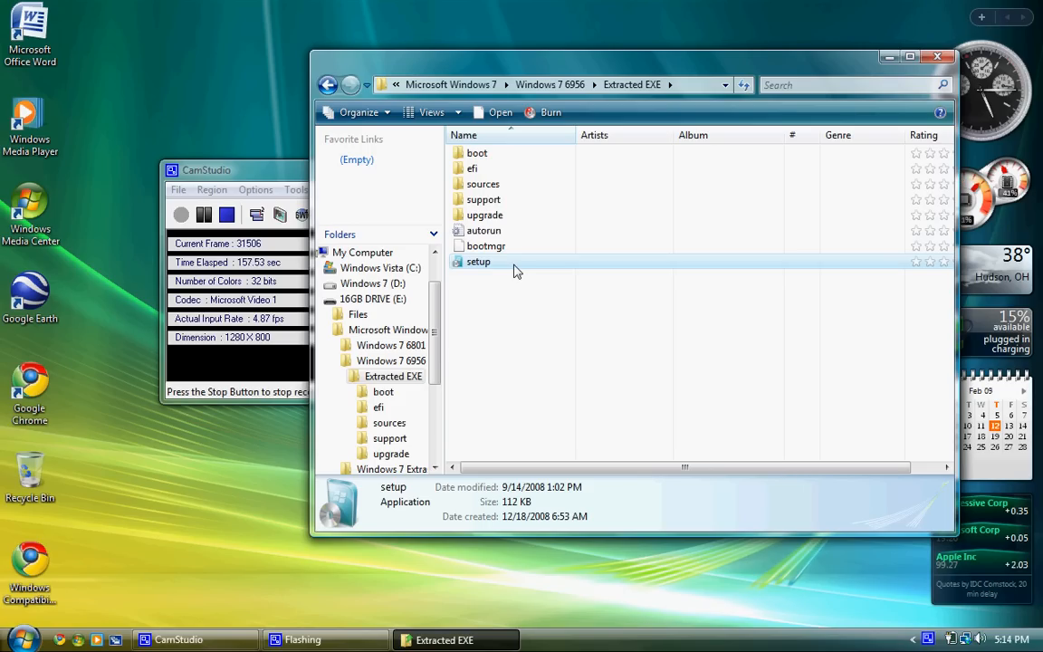
Step: Launch Windows 7 setup and choose Install now
double_click(478, 261)
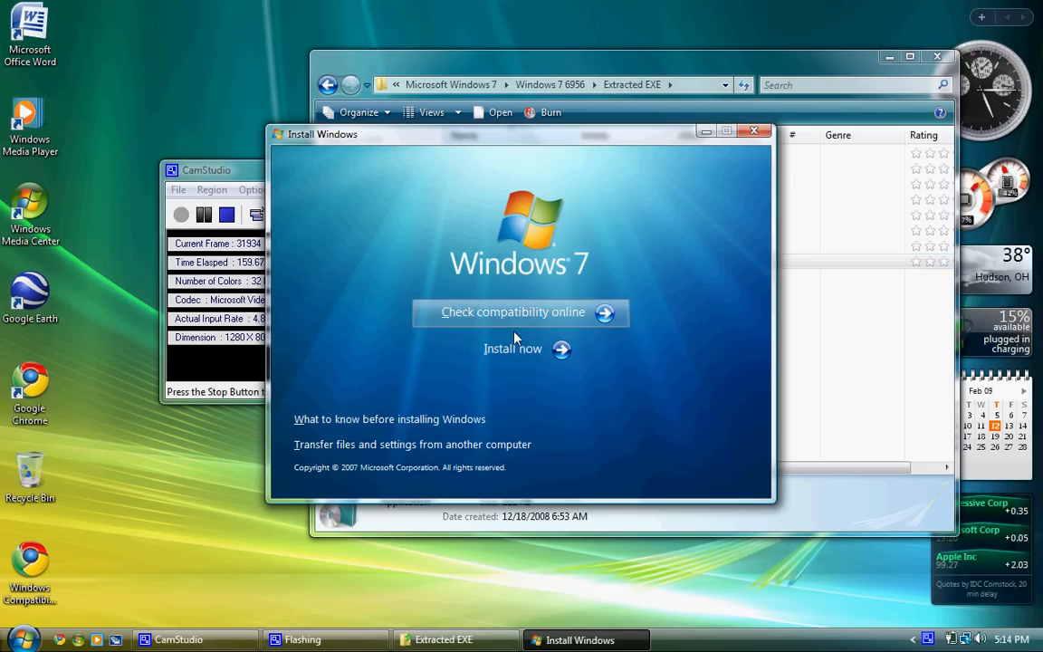
left_click(513, 348)
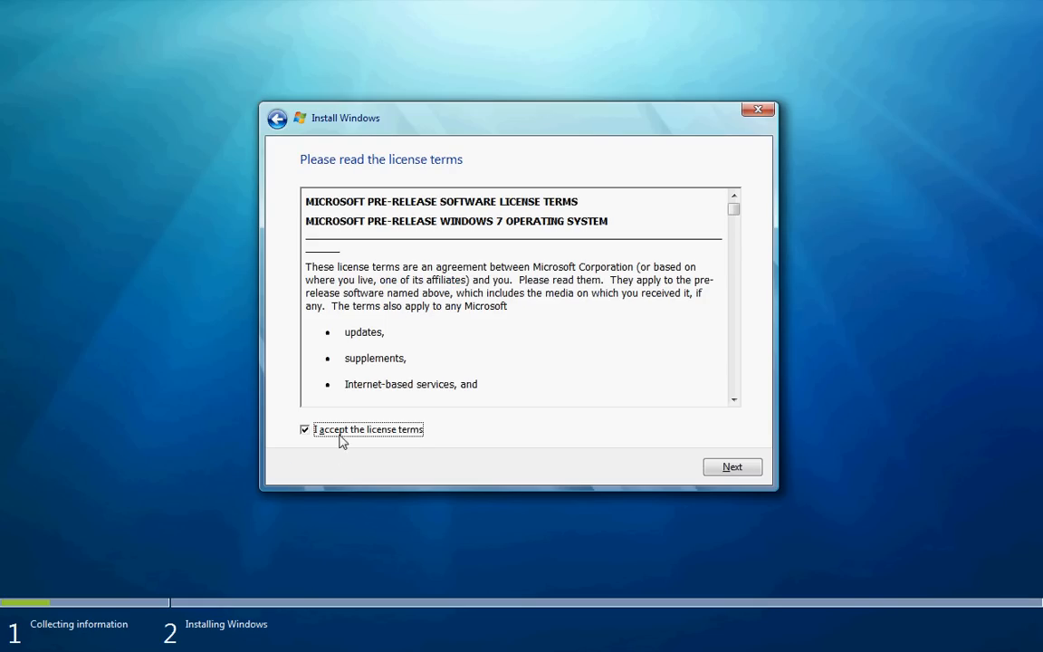
Step: Choose a Custom install, select New Volume (G:), then request to cancel setup
left_click(731, 466)
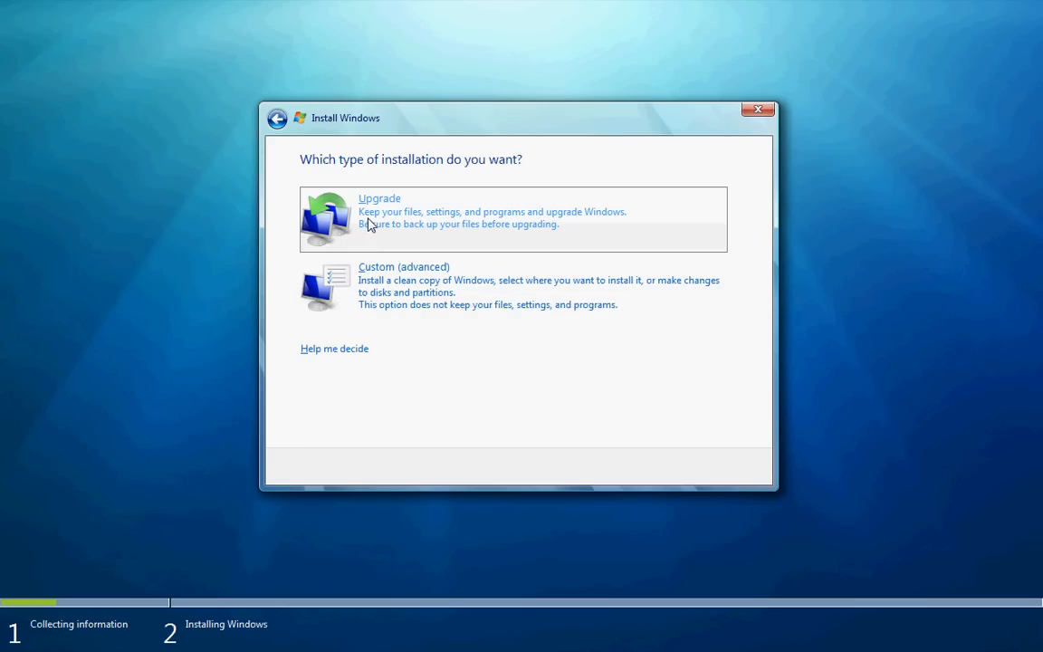
left_click(404, 266)
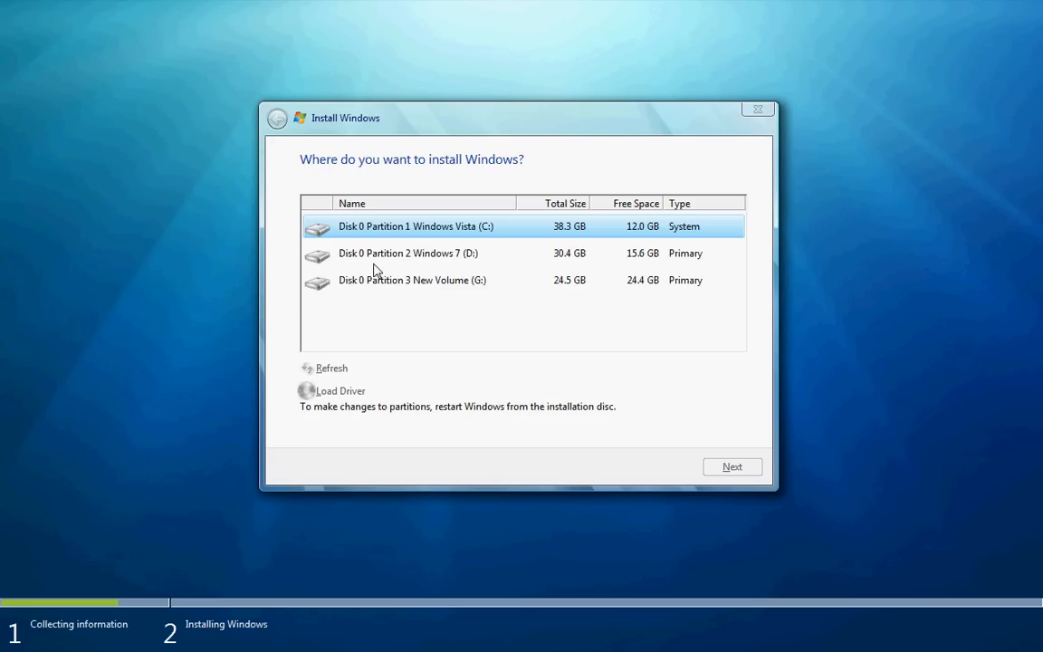
left_click(412, 279)
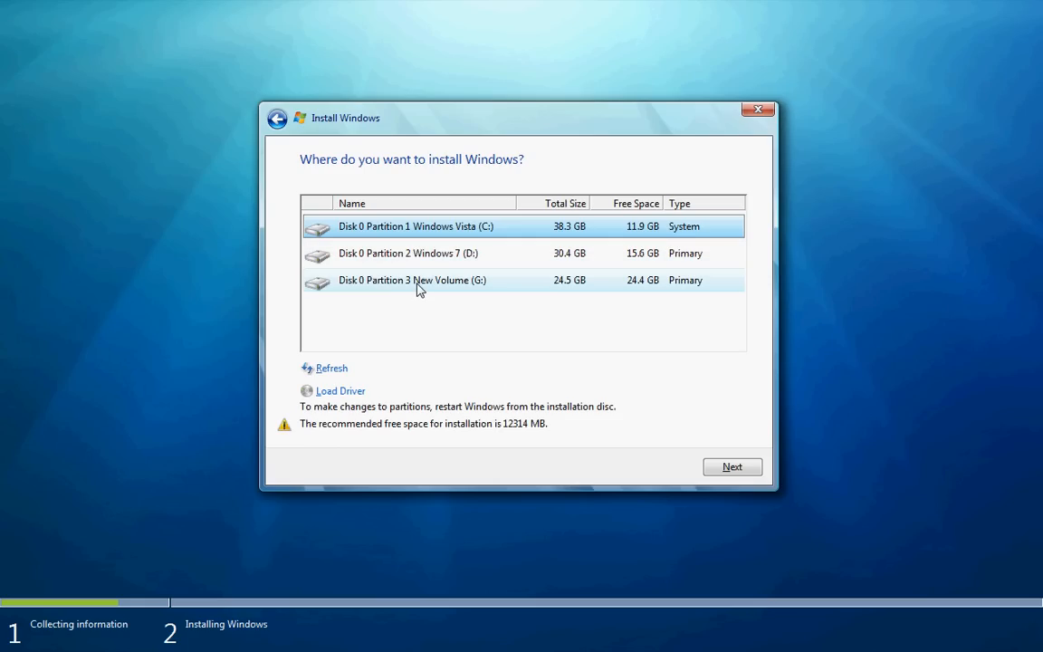
mouse_move(413, 289)
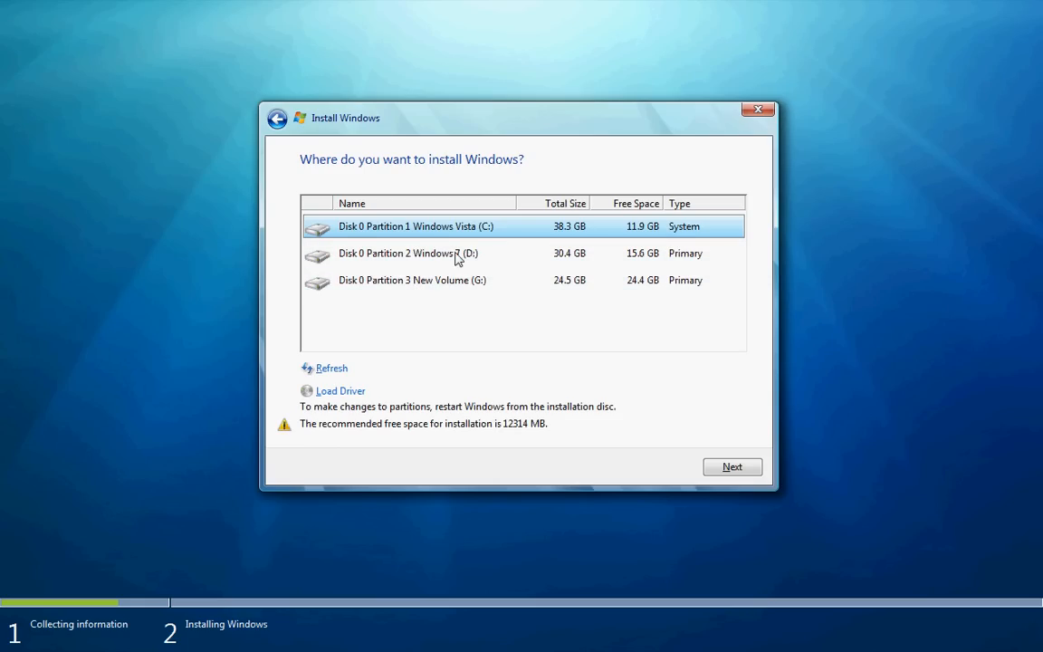
left_click(412, 280)
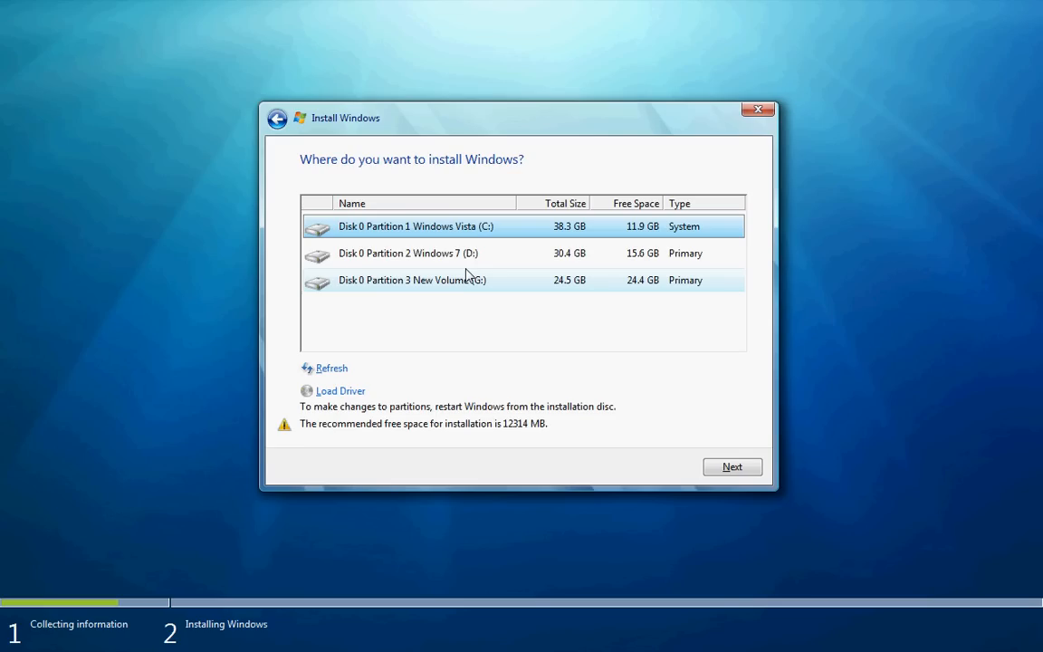
left_click(412, 280)
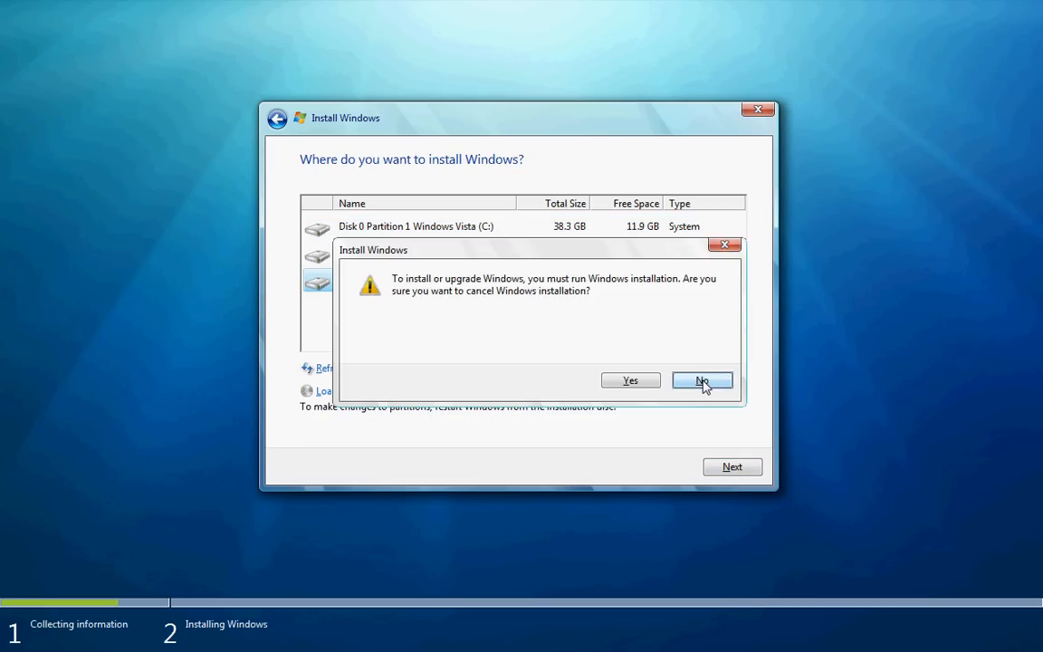
Step: Confirm cancelling the installation and close the Windows 7 installer
left_click(630, 380)
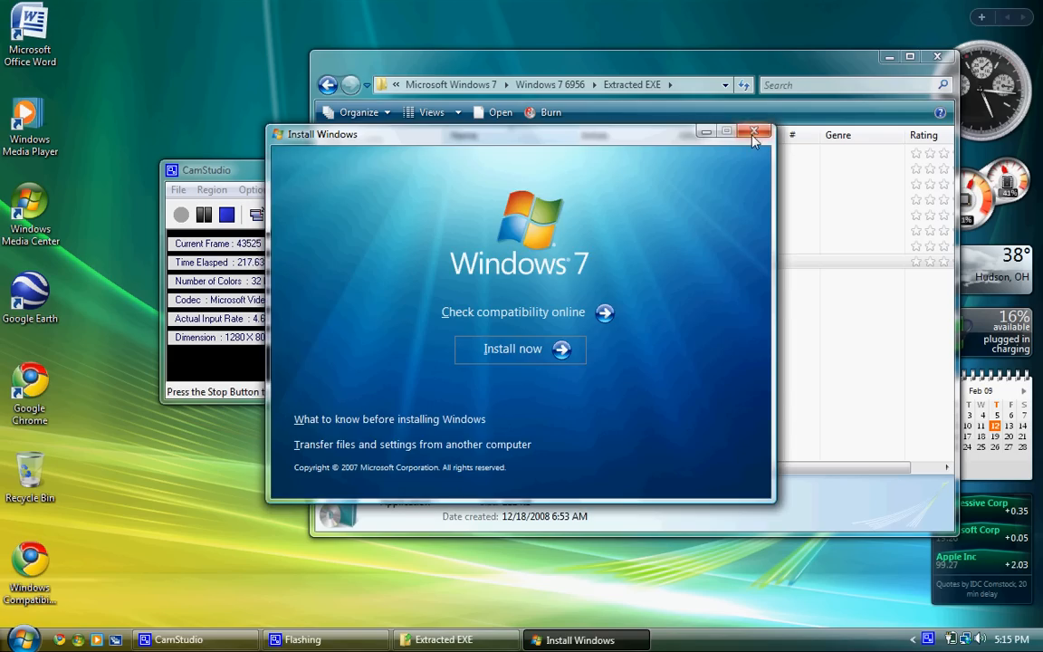
left_click(754, 132)
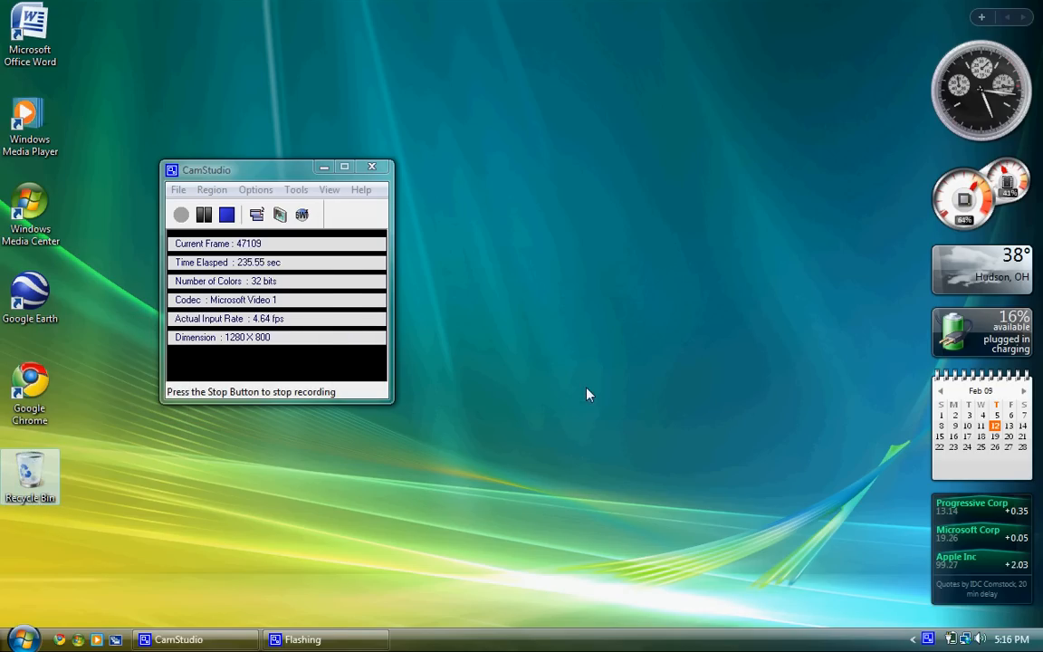
Step: Move the CamStudio window up, then right-click My Computer in the Start menu
left_click(20, 638)
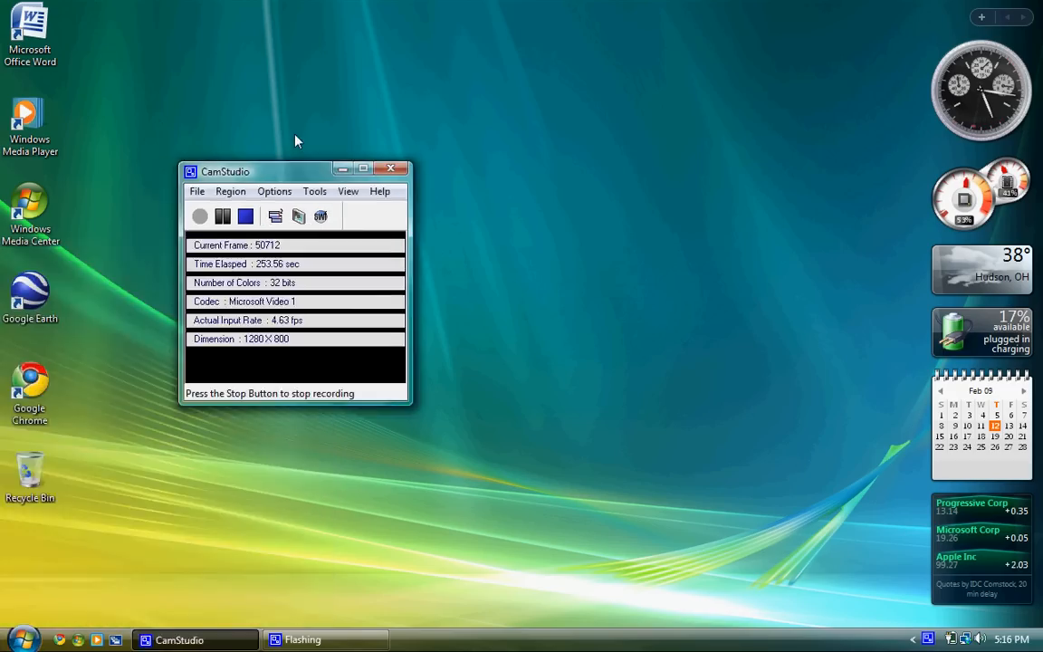
left_click_drag(227, 171, 416, 106)
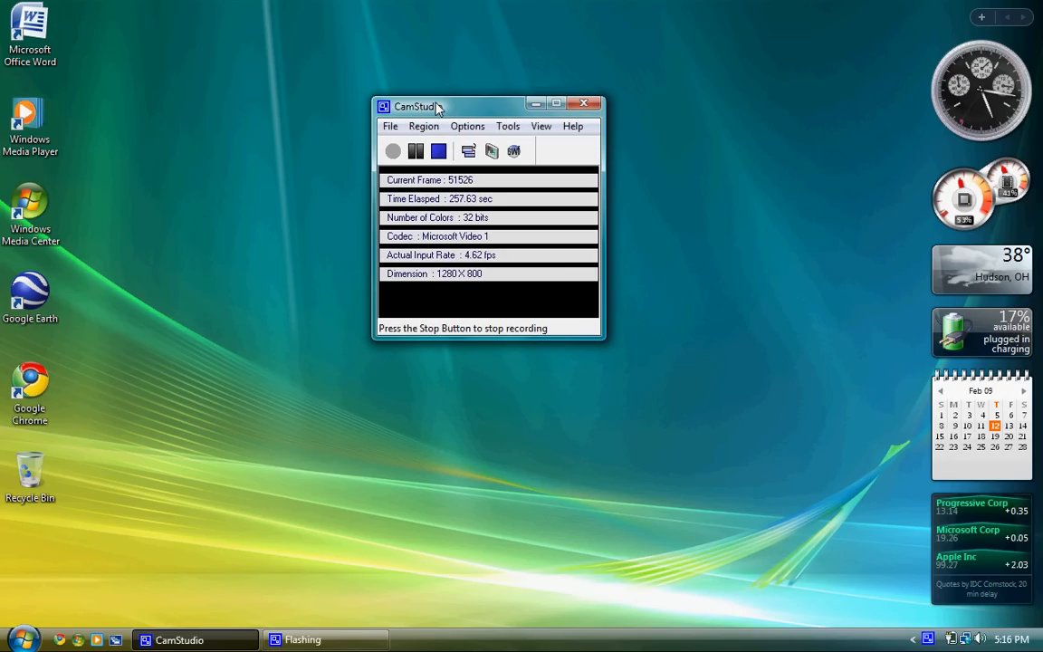
left_click(16, 639)
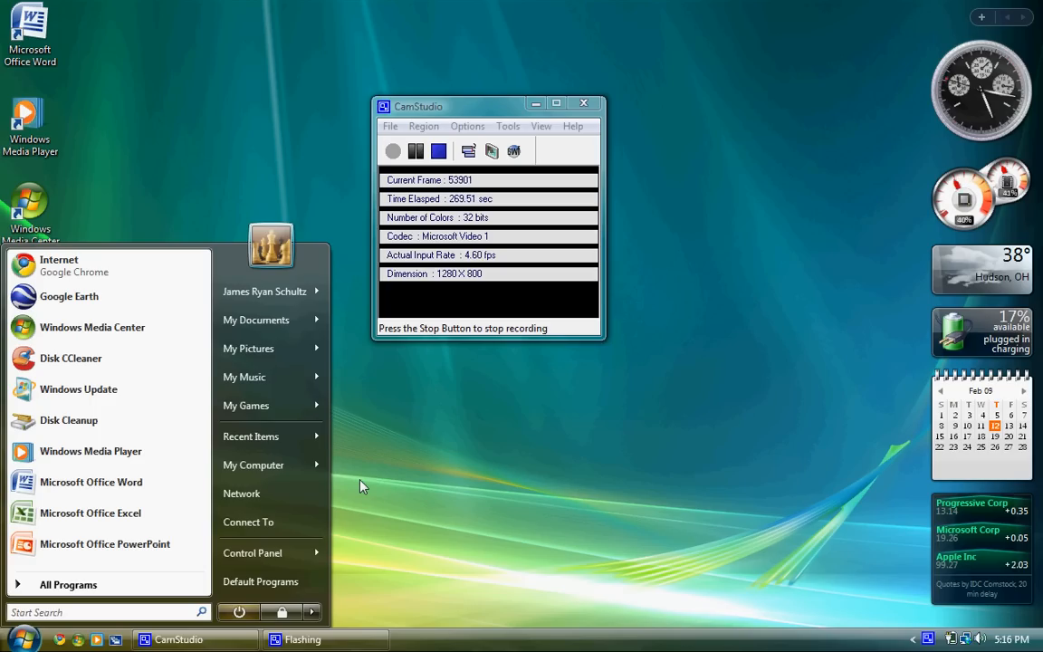
right_click(254, 464)
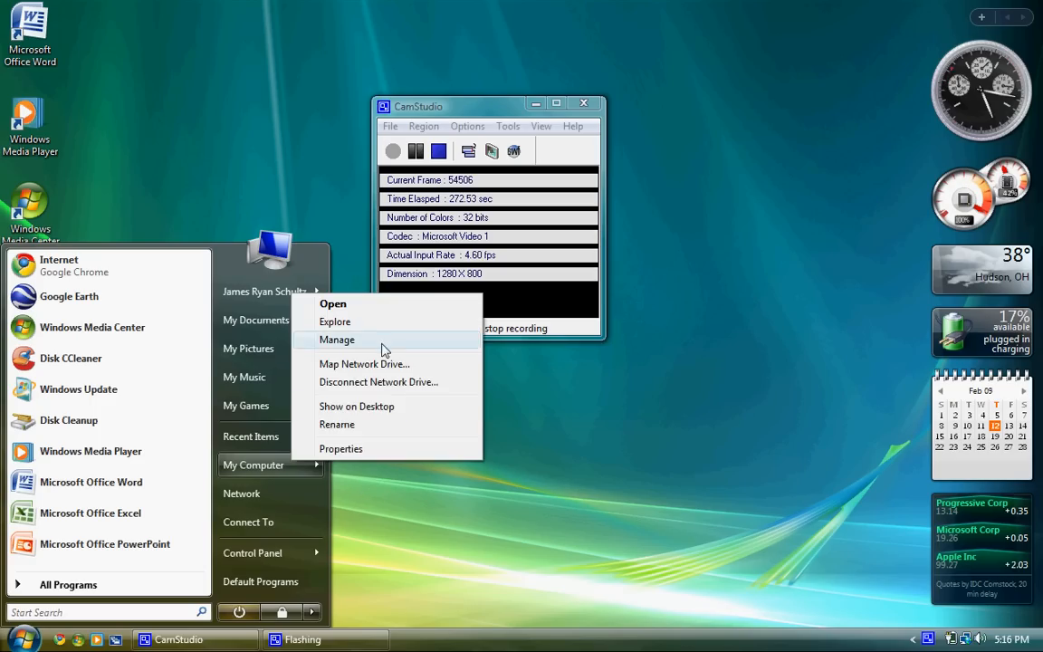
left_click(438, 152)
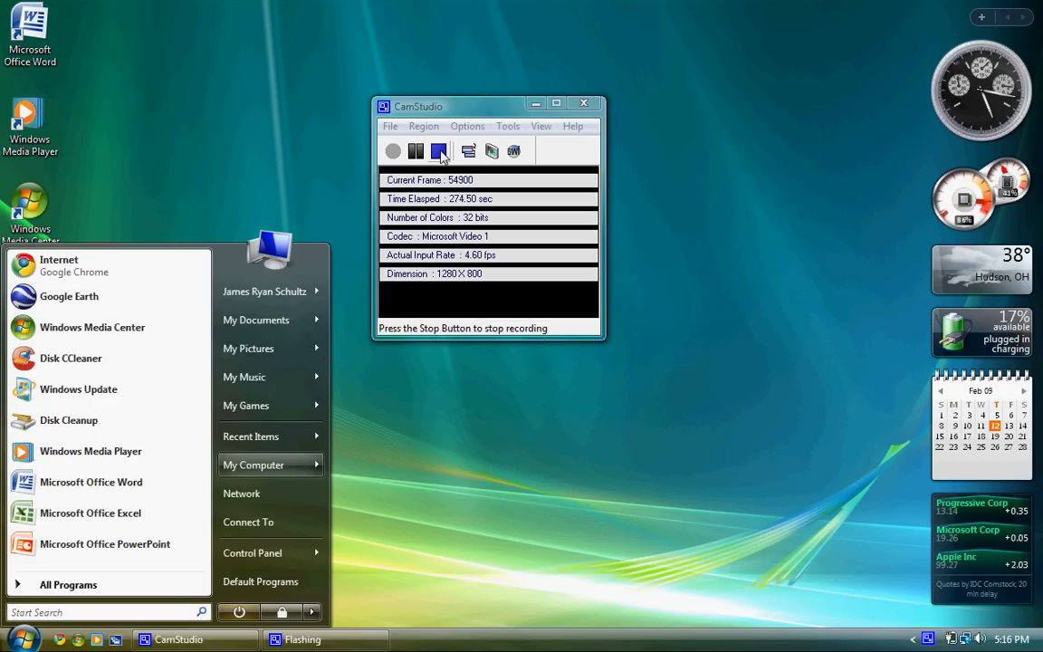